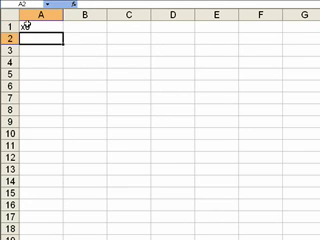
- Enter labels x0, y0, h in A1:A3 with values 0, 0.5 and 0.1 beside them
type("y0")
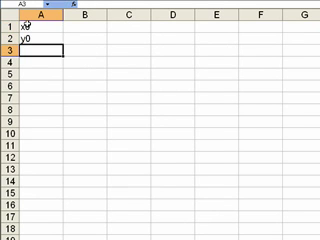
type("h")
left_click(86, 50)
type("0.1")
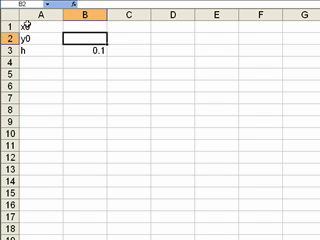
type("0.5")
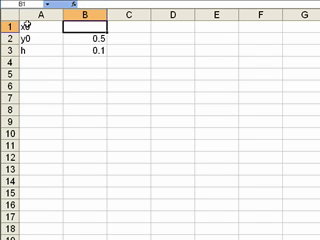
type("0")
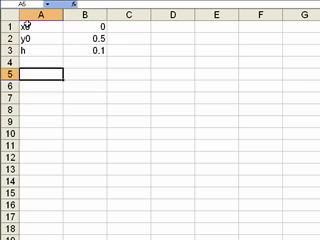
left_click(92, 36)
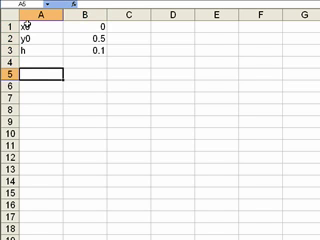
- Enter the headings xn, yn and x(n+1) in A5:C5
type("xn")
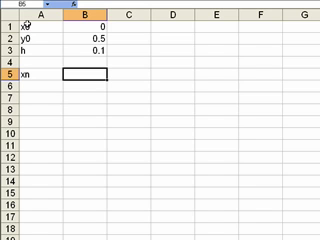
type("yn")
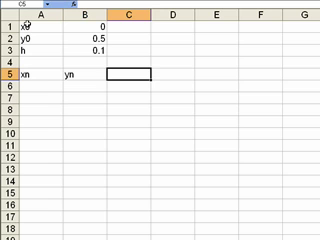
type("x1")
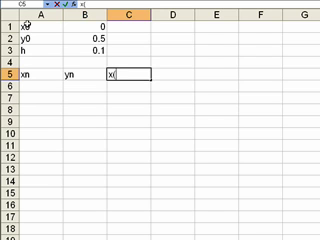
type("x(n+1)")
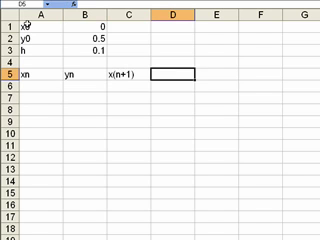
- Enter the headings f(xn,yn) and y(n+1)=yn+h*f(xn,yn) in D5:E5
type("f(xnm")
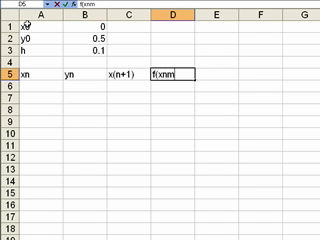
type(",yn")
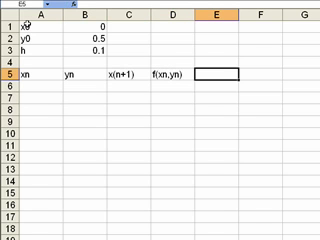
type("y1")
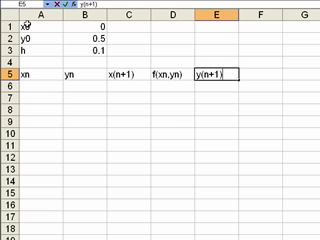
type("=yn+h*")
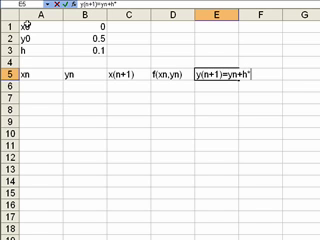
type("f(xn,yn")
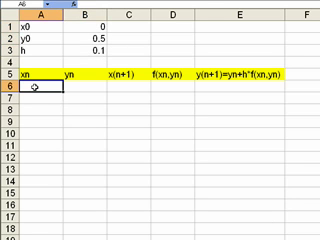
- Link A6 and B6 to x0 and y0 and compute x(n+1) as =A6+$B$3 in C6
type("=")
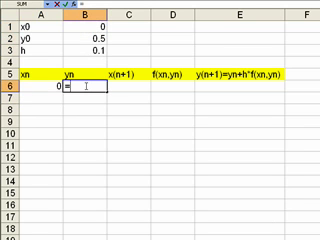
left_click(78, 32)
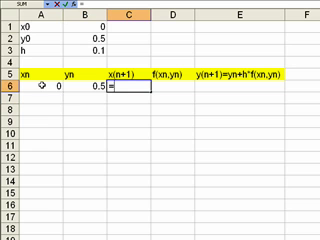
type("=A6")
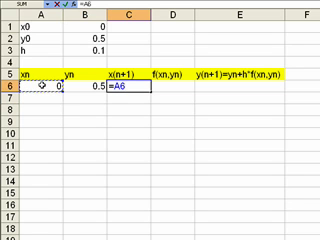
type("+")
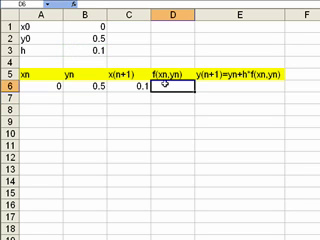
- Enter =A6^2+B6^2 in D6 for f(xn,yn) and =B6+$B$3*D6 in E6
type("=")
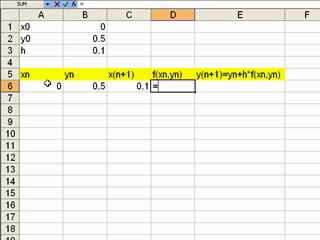
type("=A6^2")
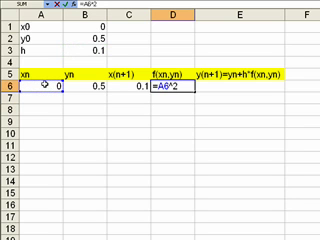
type("+")
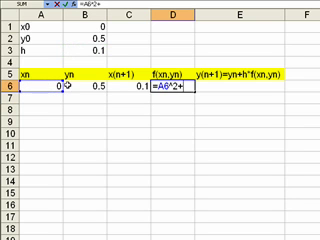
type("B6^2")
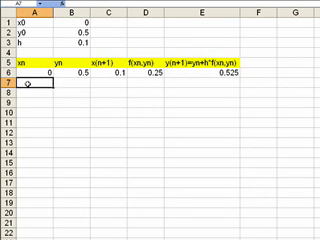
- Link row 7's xn and yn to C6 and E6 and fill the formulas down
type("=")
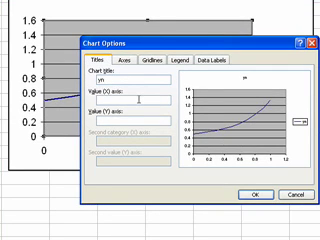
- Title the scatter chart yn and label its axes xn and yn
type("yn")
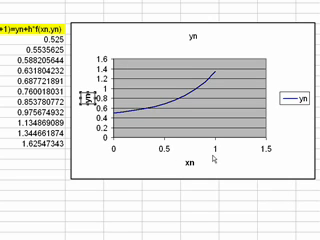
mouse_move(156, 216)
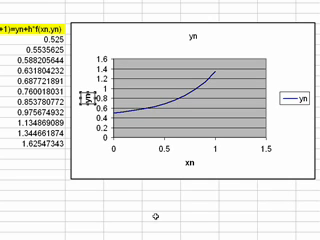